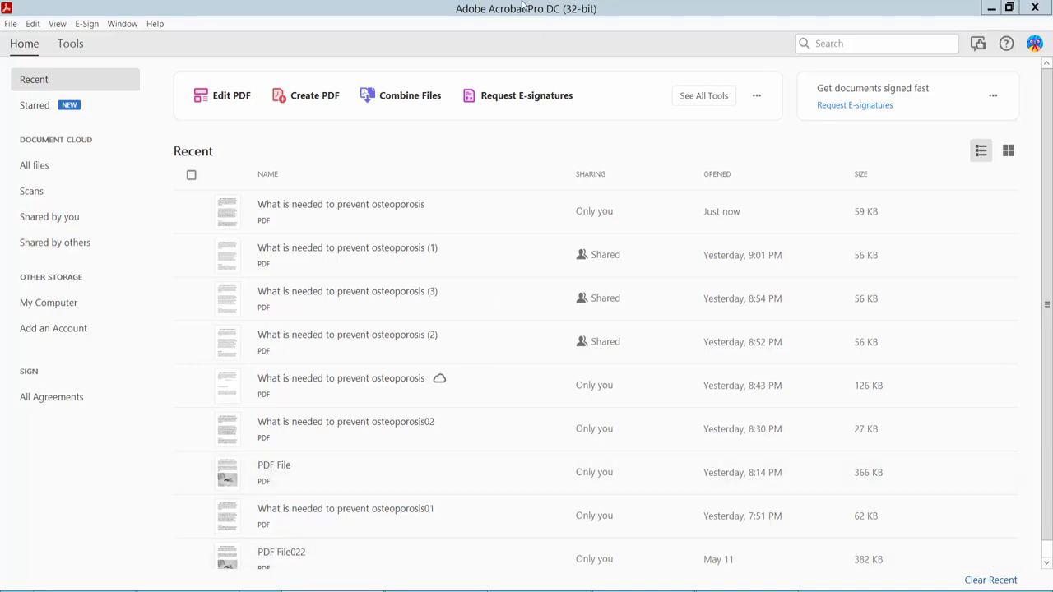
mouse_move(321, 211)
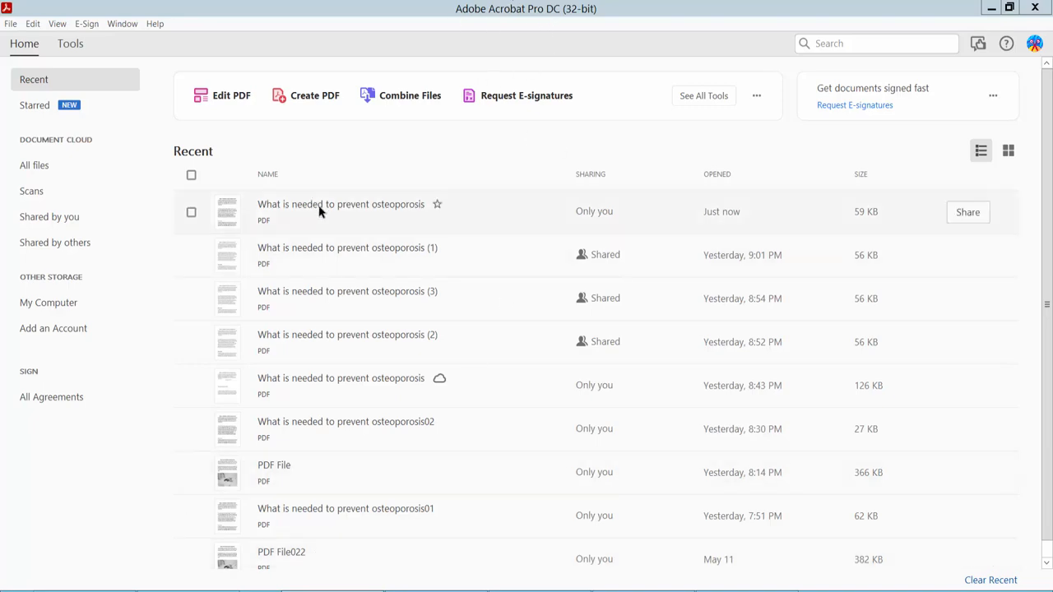
Step: Open 'What is needed to prevent osteoporosis' from the Recent documents list
double_click(339, 204)
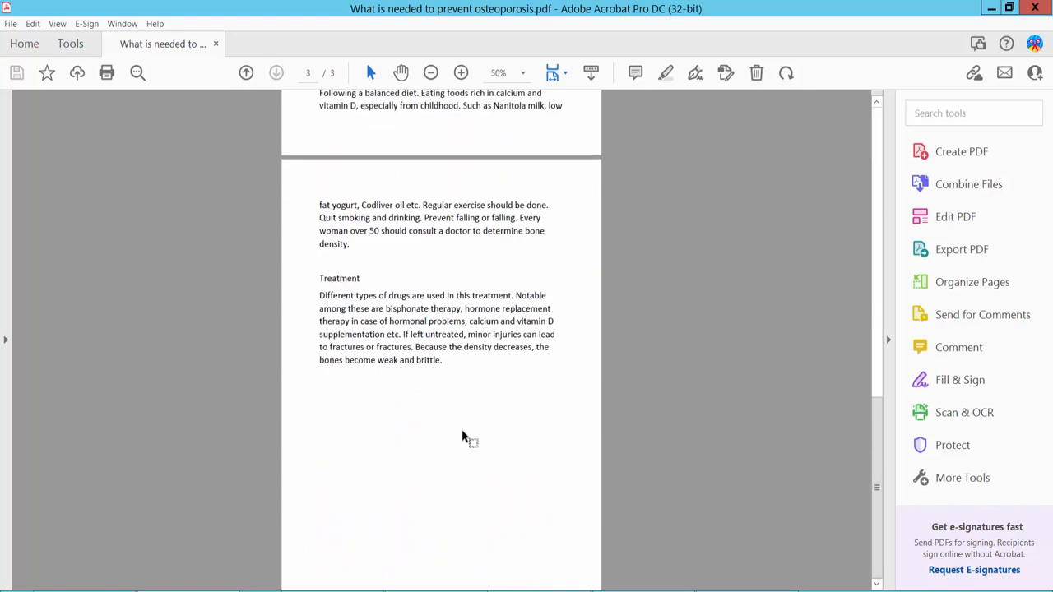
Step: Show page thumbnails, go to page 3 and bring up the Comment tools
click(13, 109)
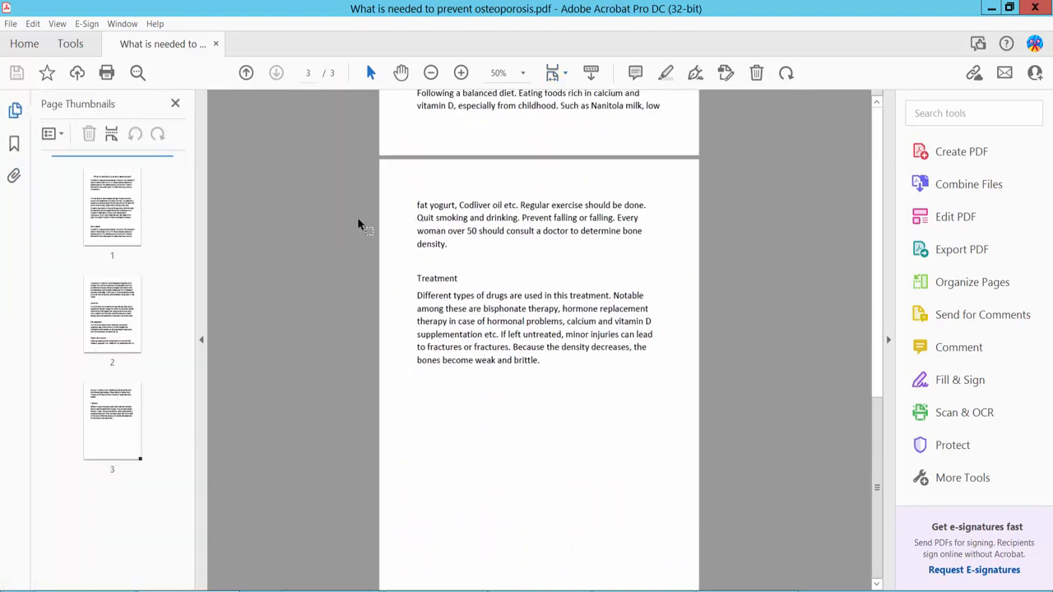
click(460, 72)
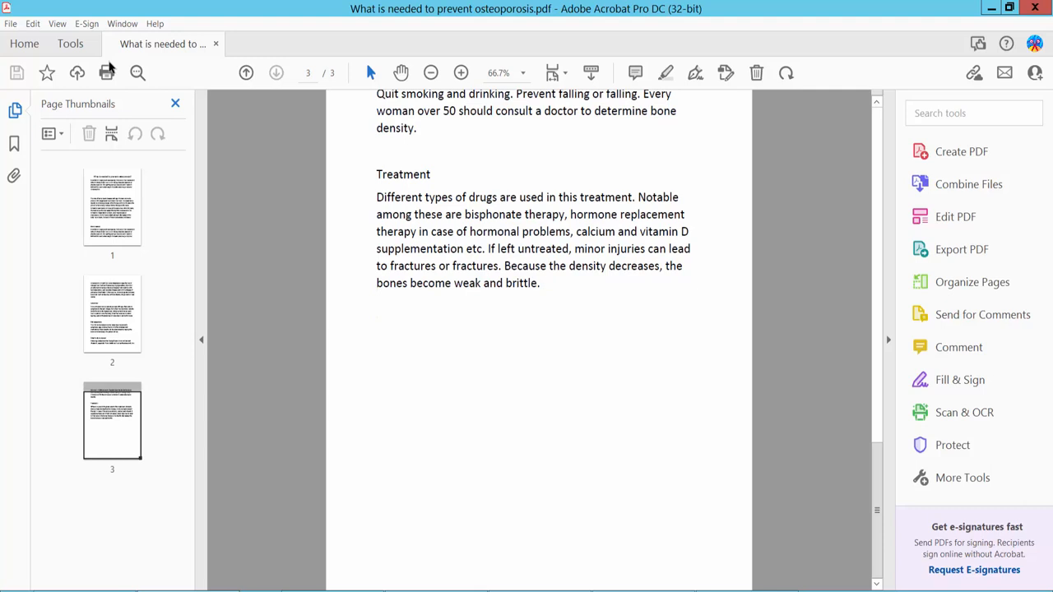
click(69, 43)
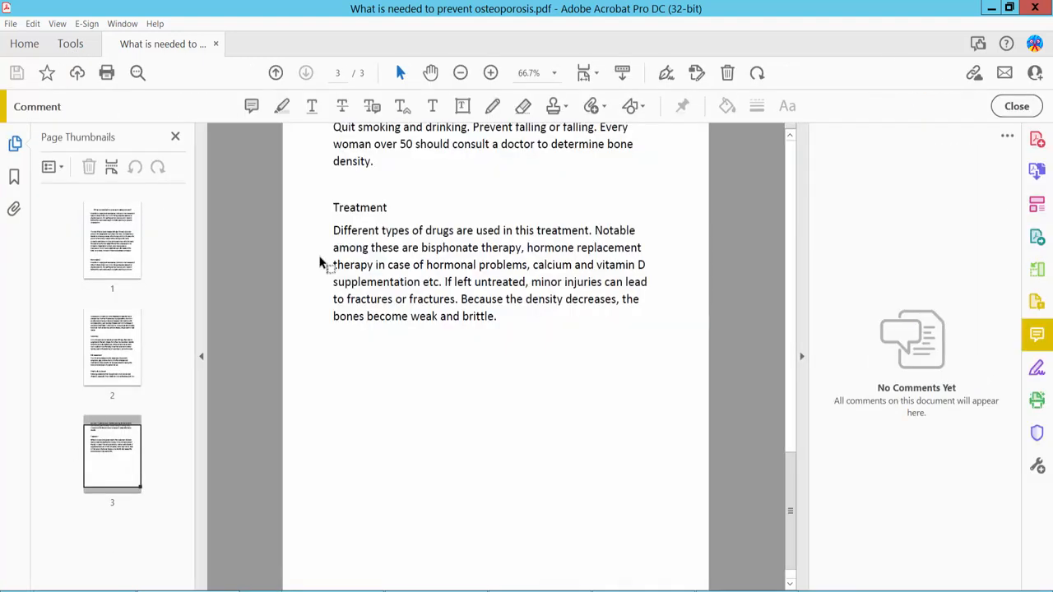
scroll(down, 3)
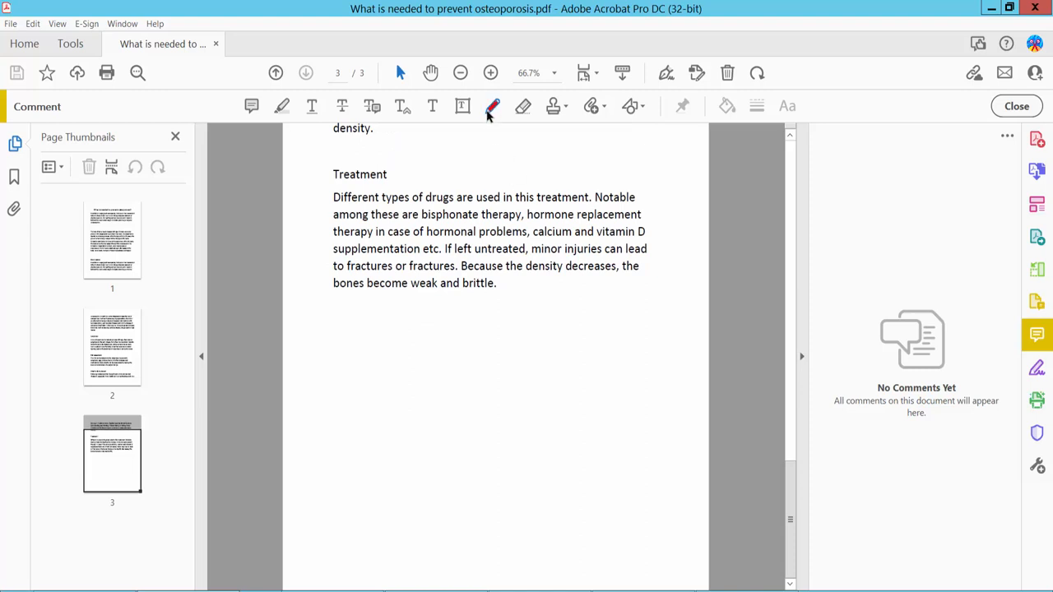
Step: Draw a red freehand Pencil scribble just below the Treatment text
click(492, 105)
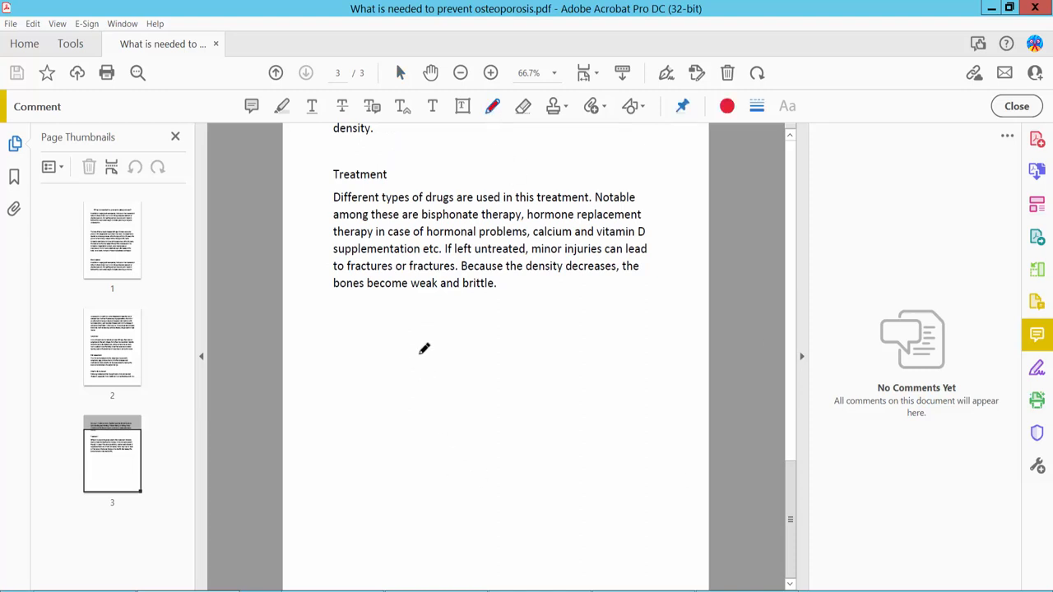
drag(420, 353, 513, 395)
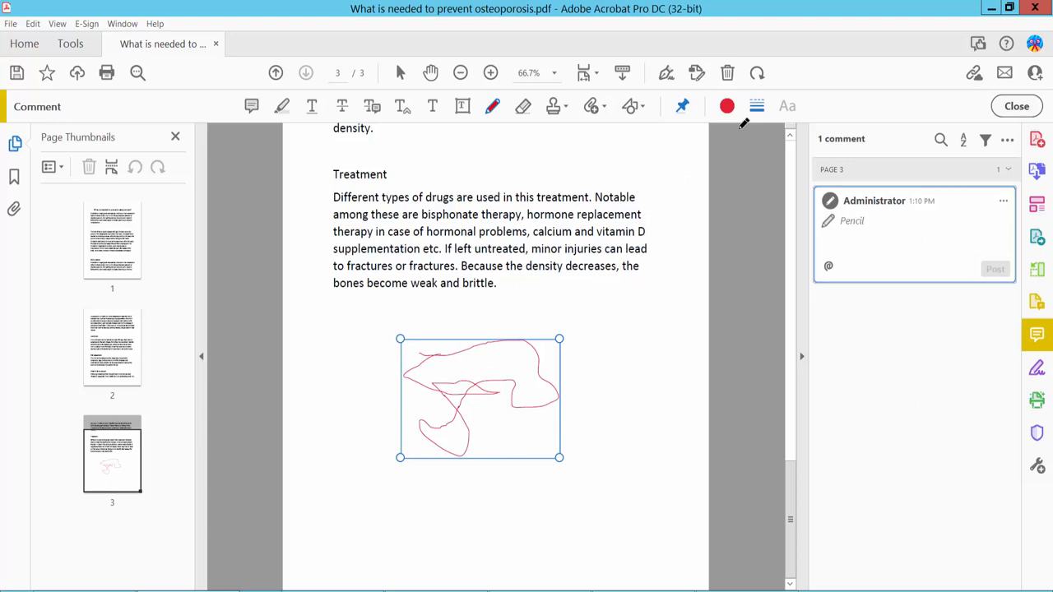
click(755, 105)
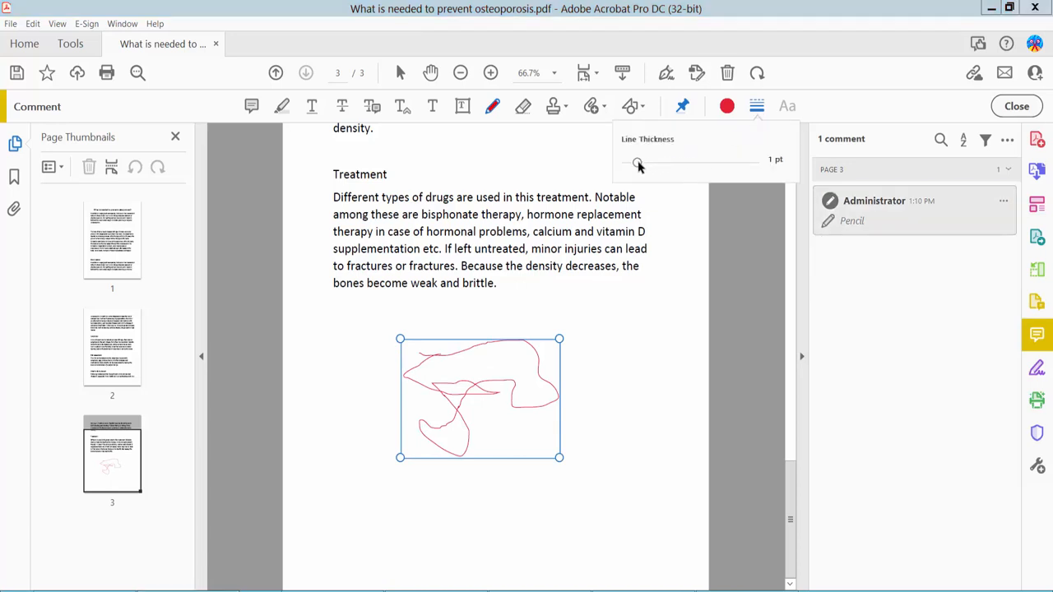
Step: Increase the scribble's line thickness and recolour it orange
drag(638, 163, 668, 163)
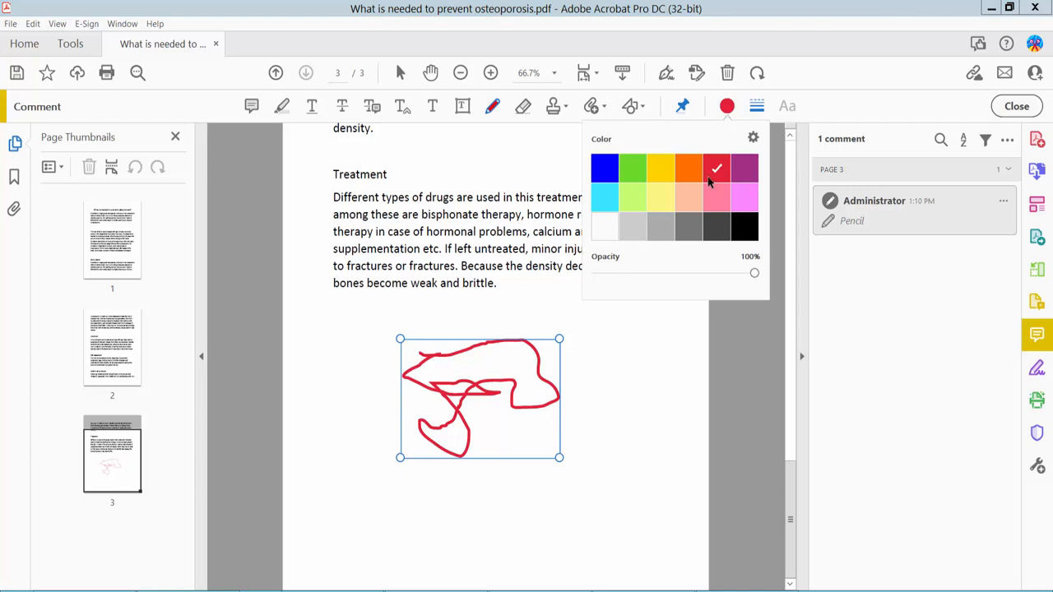
click(688, 168)
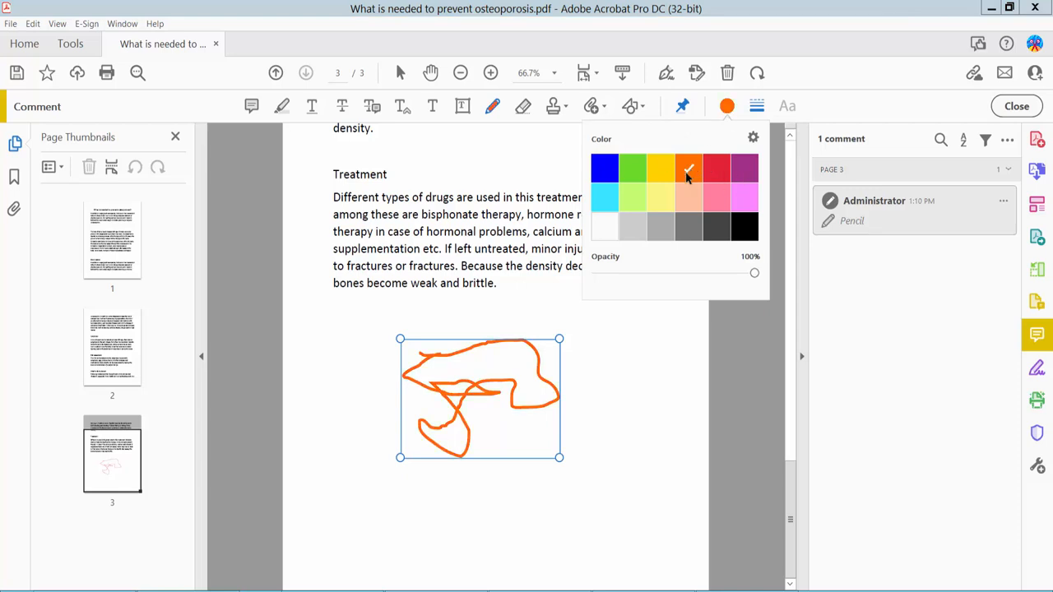
click(690, 167)
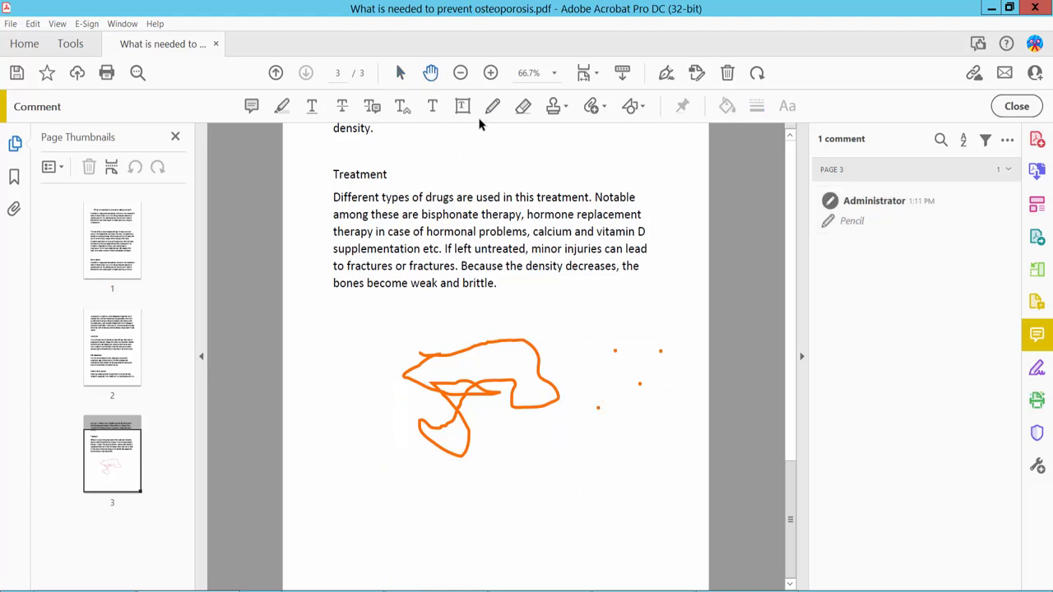
Step: Draw a small orange stroke and a larger orange scribble near the page bottom
click(492, 105)
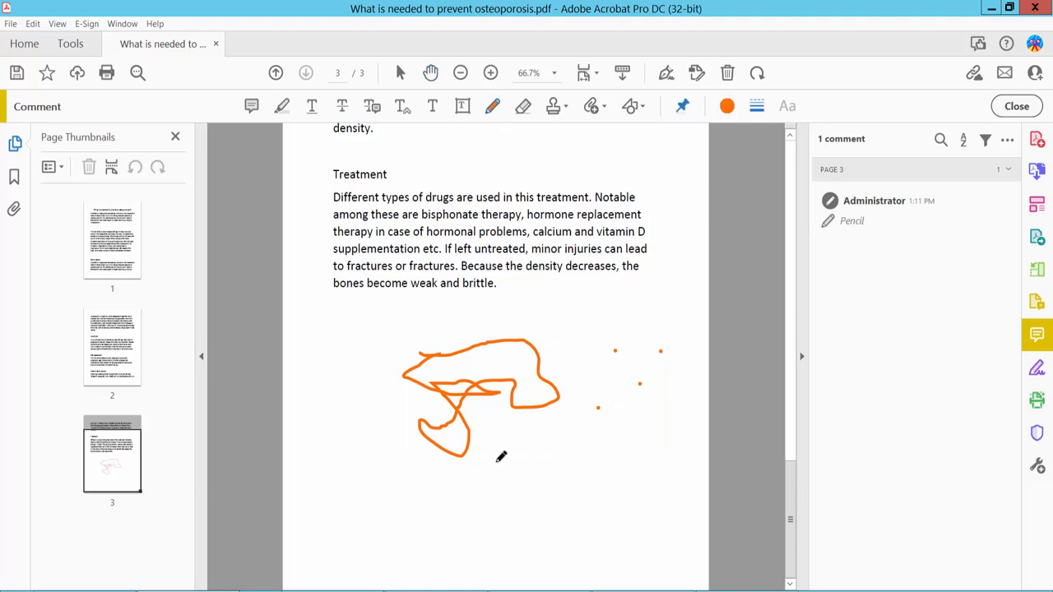
drag(546, 464, 530, 493)
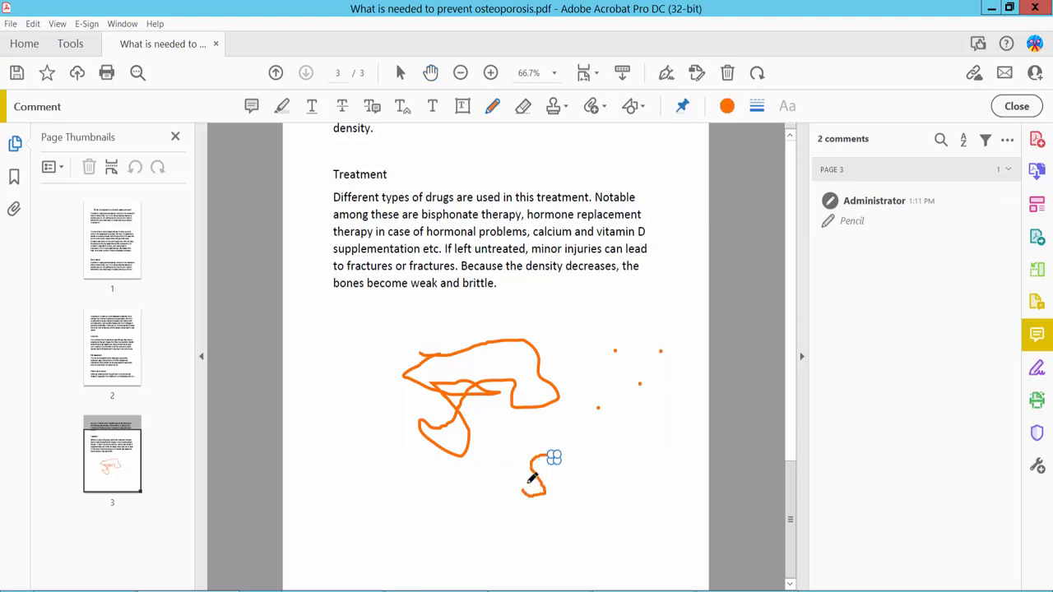
drag(533, 485, 649, 481)
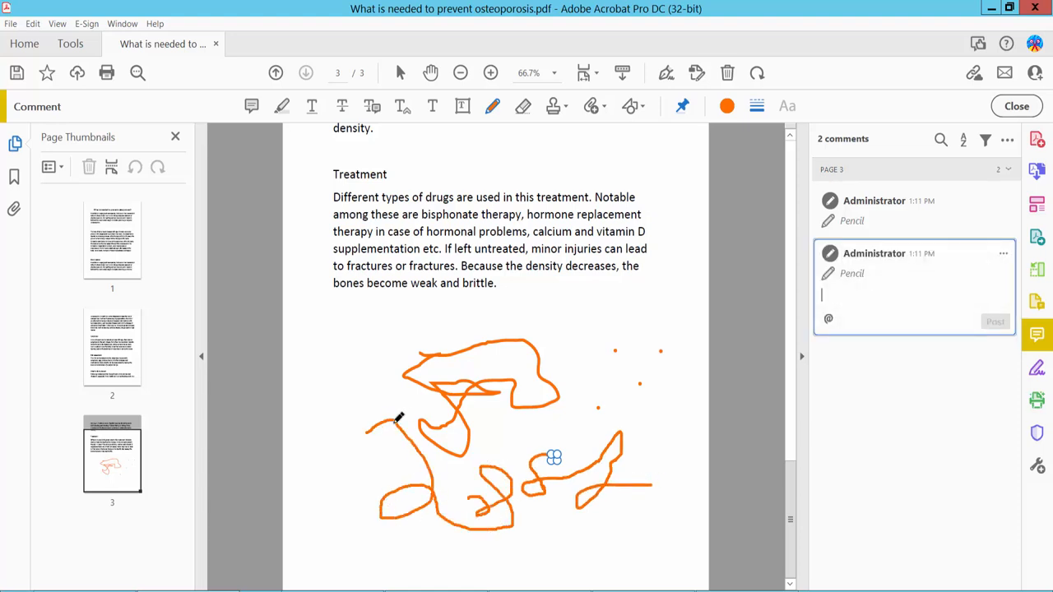
click(727, 105)
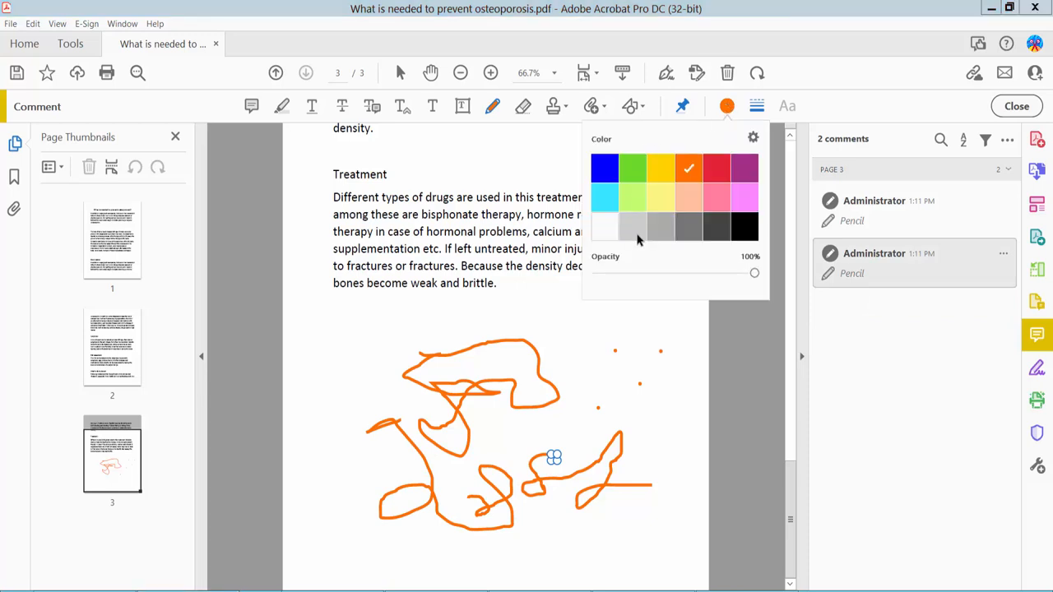
Step: Make the lower scribble purple and thicker, close commenting and save the PDF
click(743, 168)
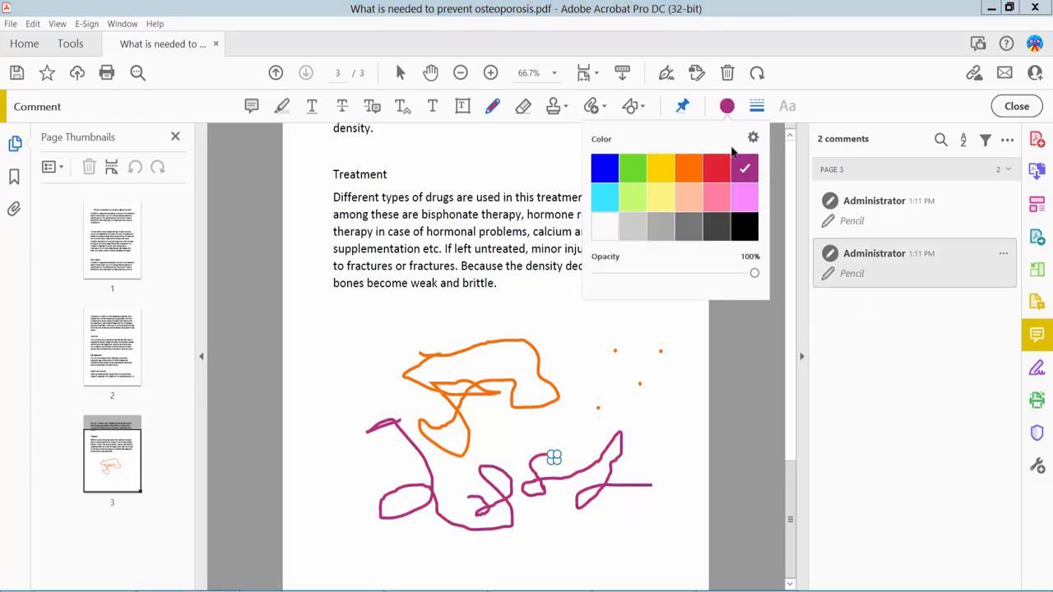
click(757, 105)
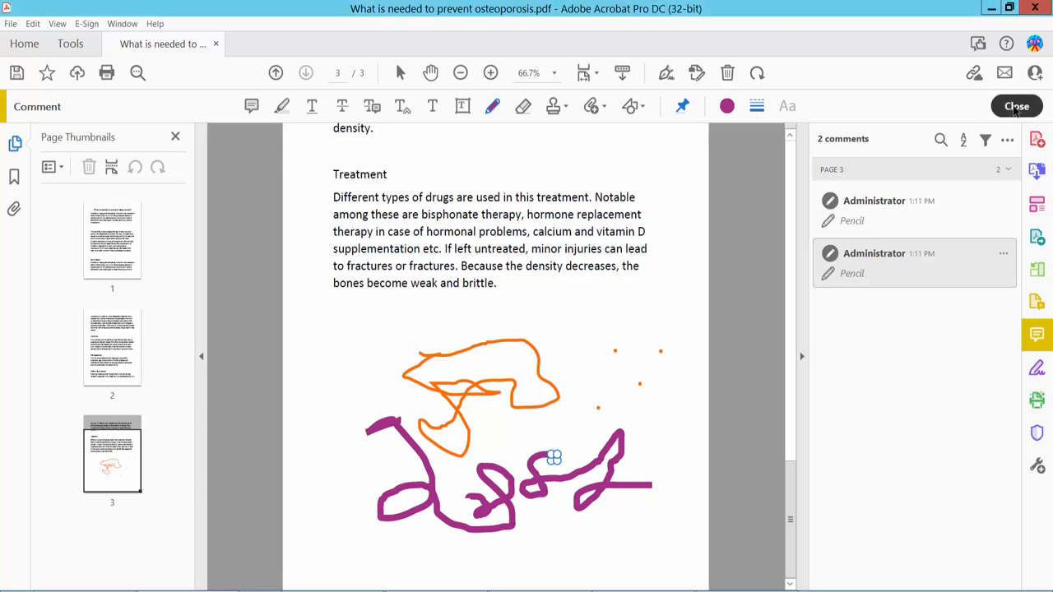
click(1016, 106)
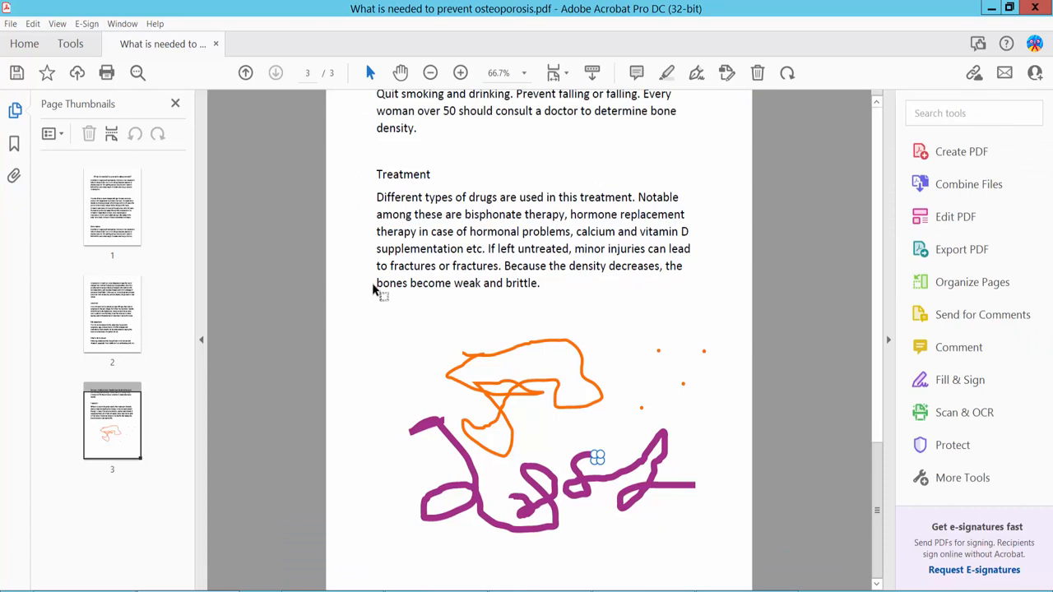
click(10, 23)
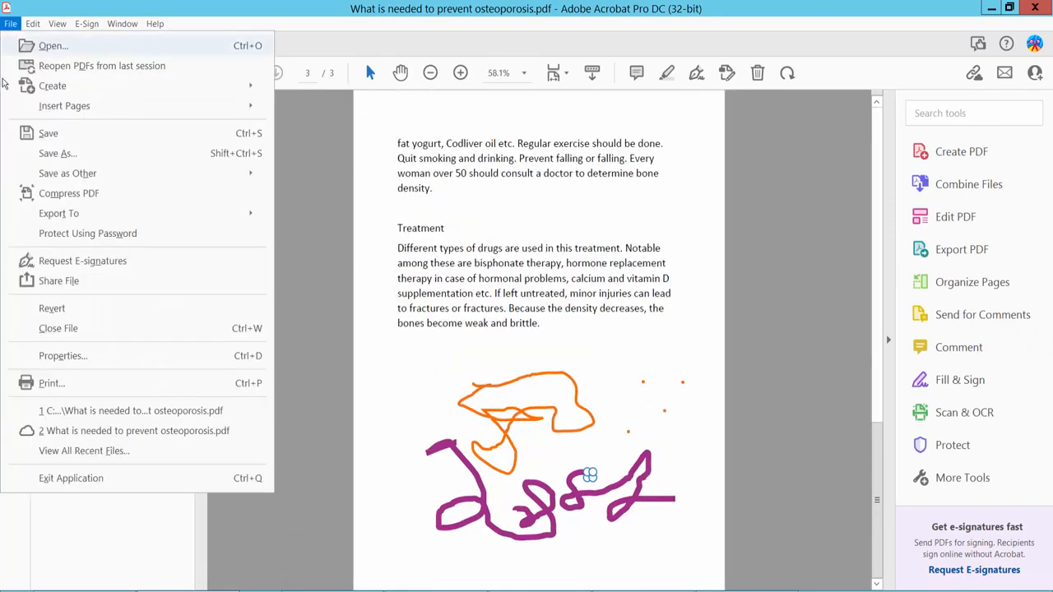
mouse_move(48, 133)
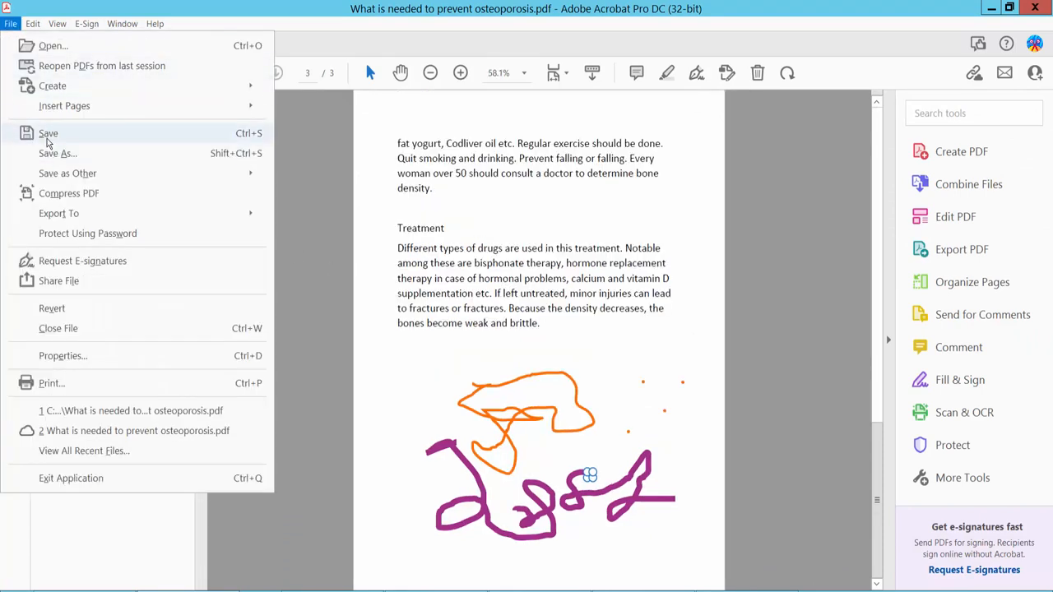